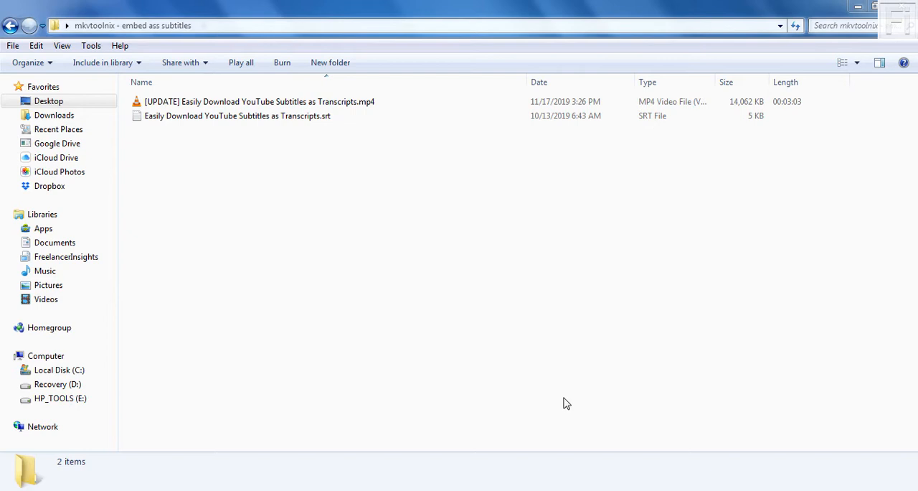
pyautogui.moveTo(399, 221)
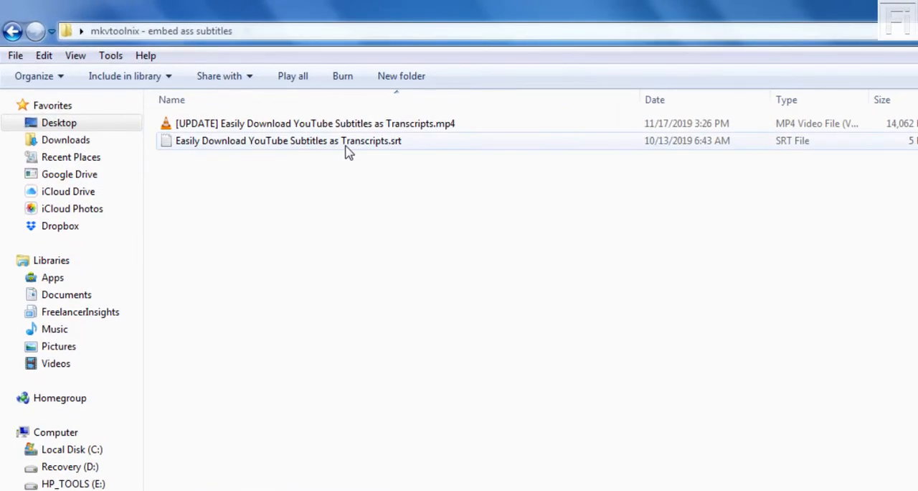
# Select the SRT subtitle file in Explorer and open it with Aegisub.
pyautogui.click(287, 140)
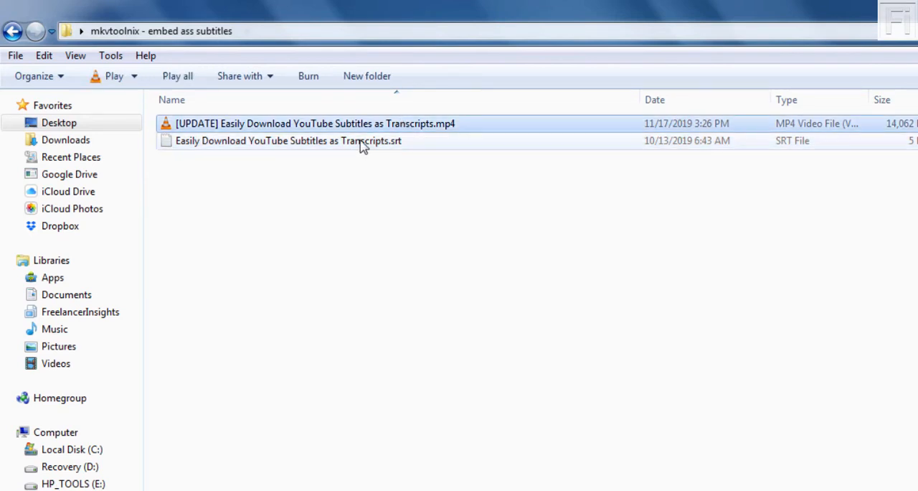
pyautogui.click(288, 141)
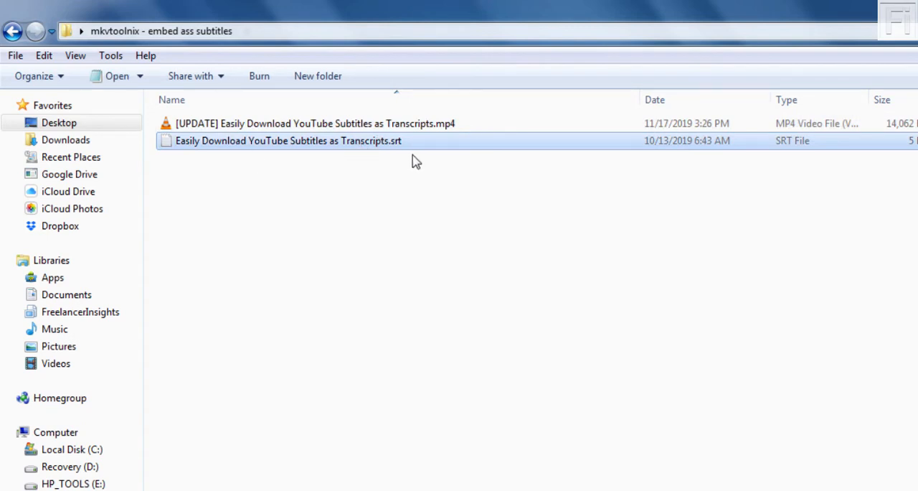
pyautogui.rightClick(287, 141)
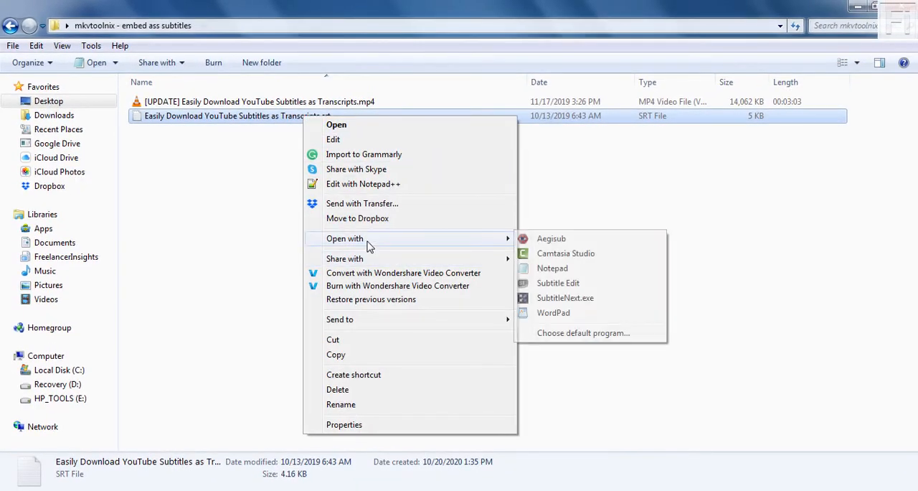
pyautogui.click(550, 238)
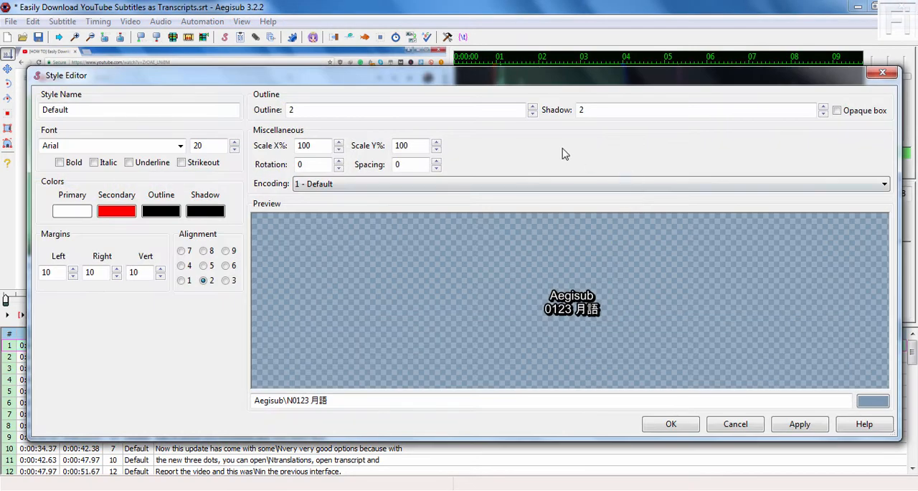
# In the Default style, set Shadow to 0, enable Opaque box, and use font size 28.
pyautogui.click(836, 110)
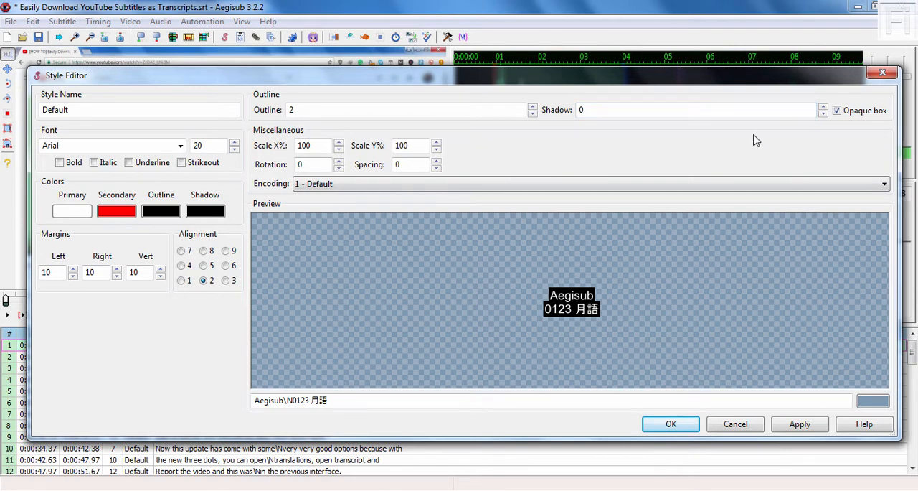
pyautogui.click(799, 423)
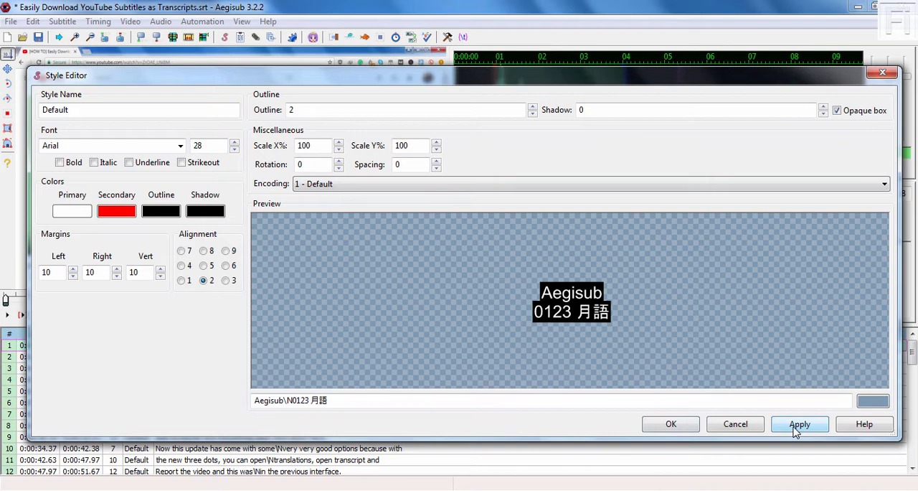
pyautogui.moveTo(619, 288)
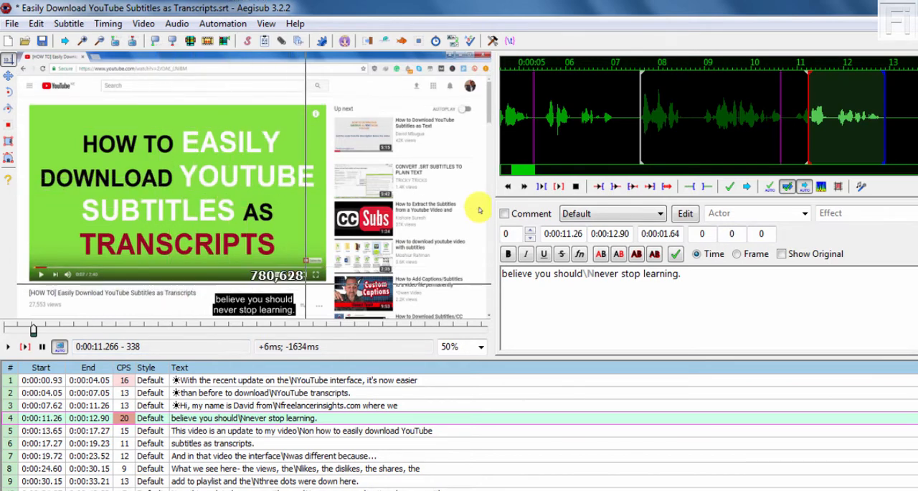
# Use Save Subtitles As to store an .ass file beside the MP4.
pyautogui.click(57, 40)
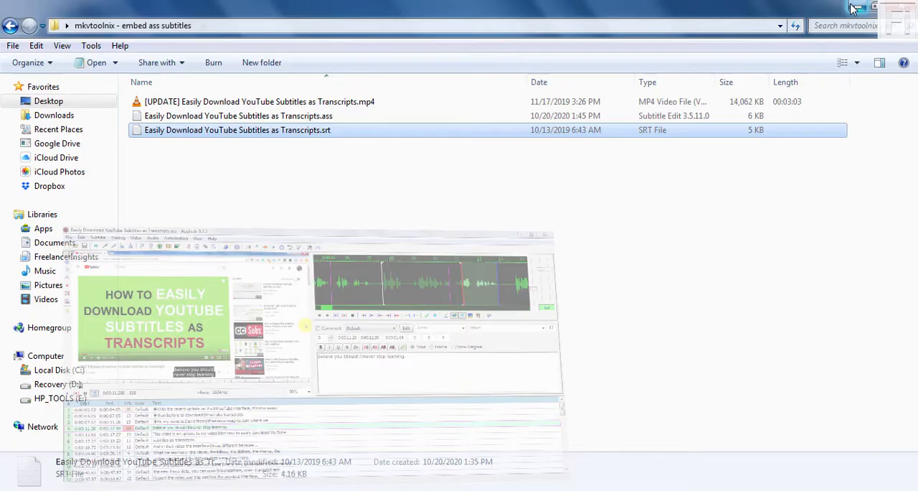
pyautogui.click(859, 7)
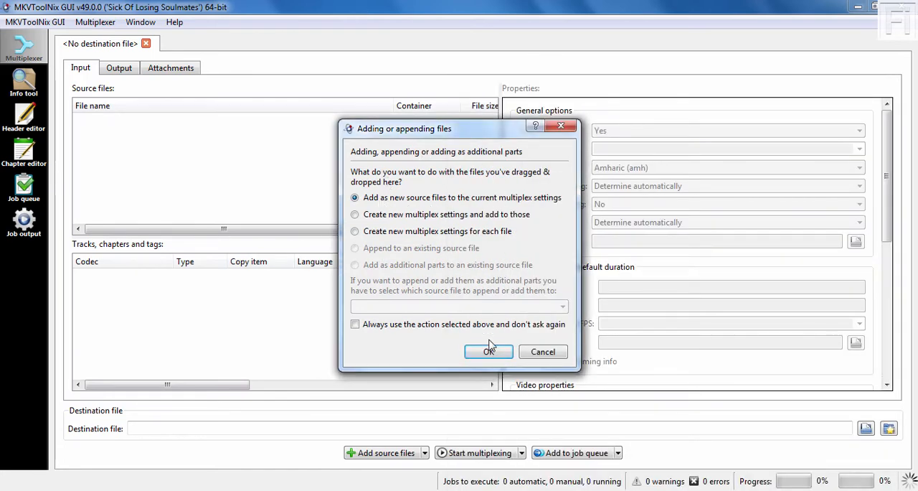
# Confirm 'Add as new source files' for the dropped MP4 and ASS.
pyautogui.click(488, 351)
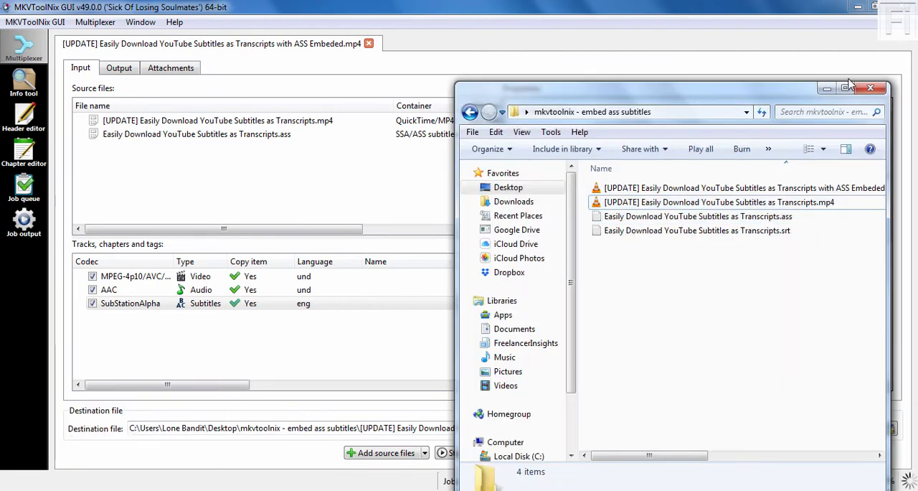